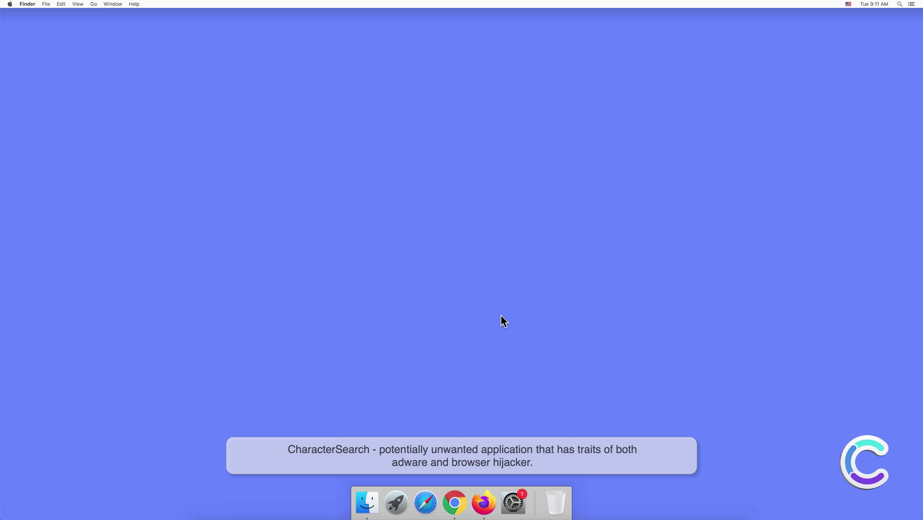
- Bring up Go to Folder from the Go menu with ~/Library entered as the path
{"action": "left_click", "coordinate": [93, 5]}
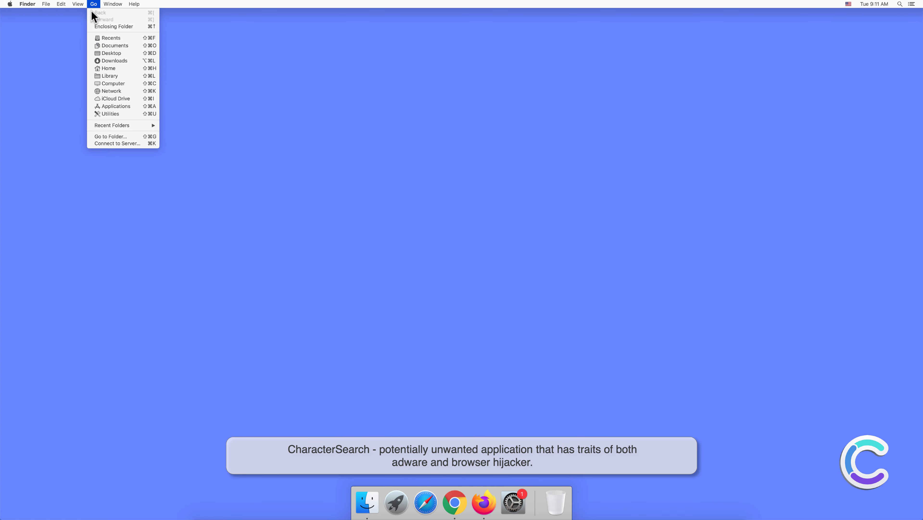
{"action": "left_click", "coordinate": [110, 137]}
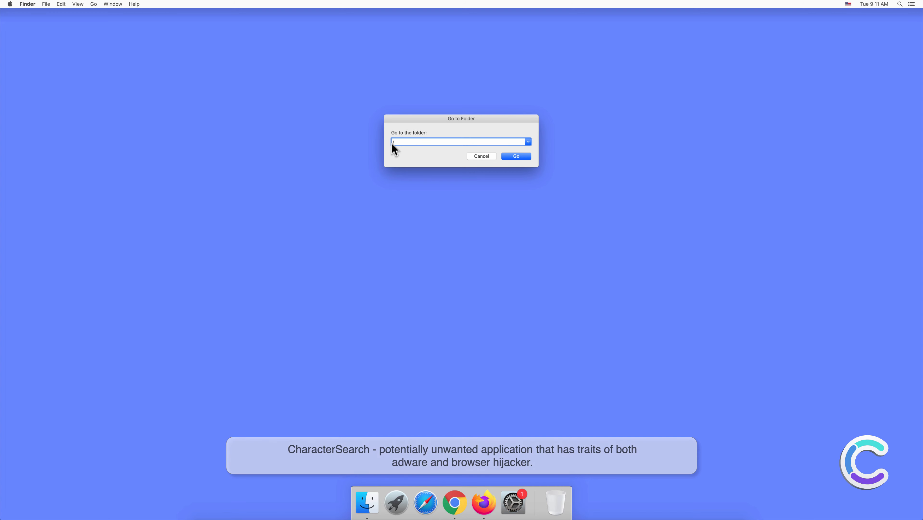
{"action": "type", "text": "~/L"}
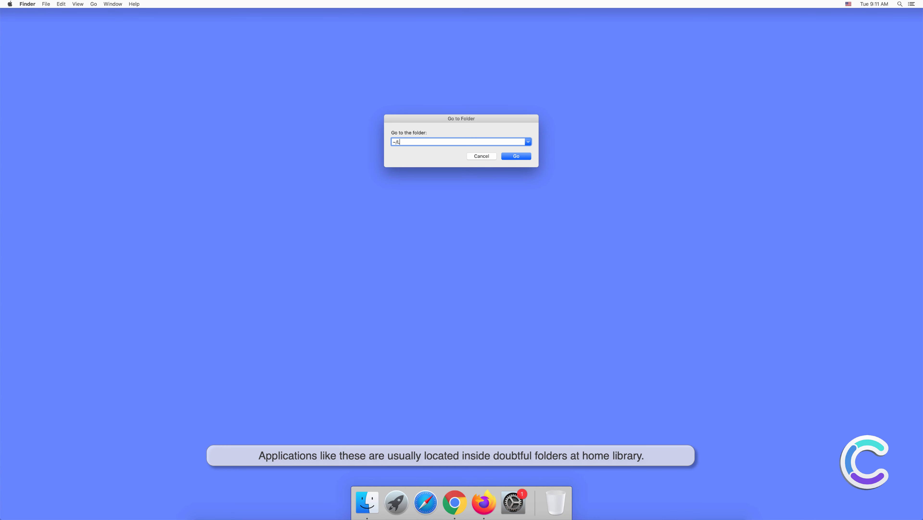
{"action": "type", "text": "ibrary"}
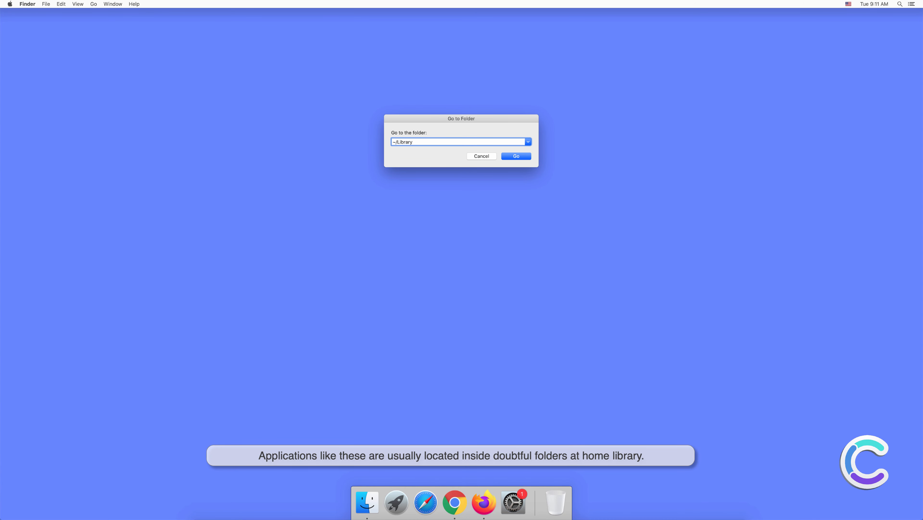
{"action": "mouse_move", "coordinate": [395, 152]}
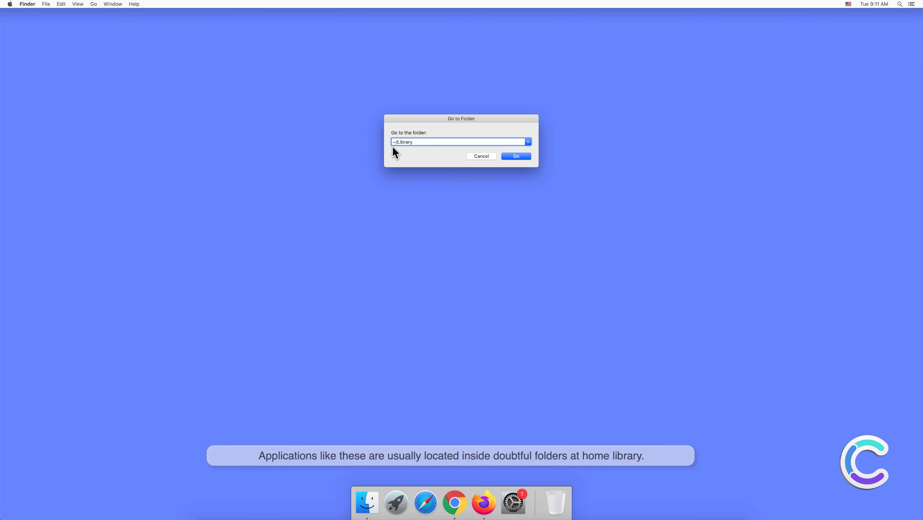
- Enter the home Library and expand Application Support, com.CharacterSearch and com.CharacterSearchDaemon
{"action": "left_click", "coordinate": [515, 155]}
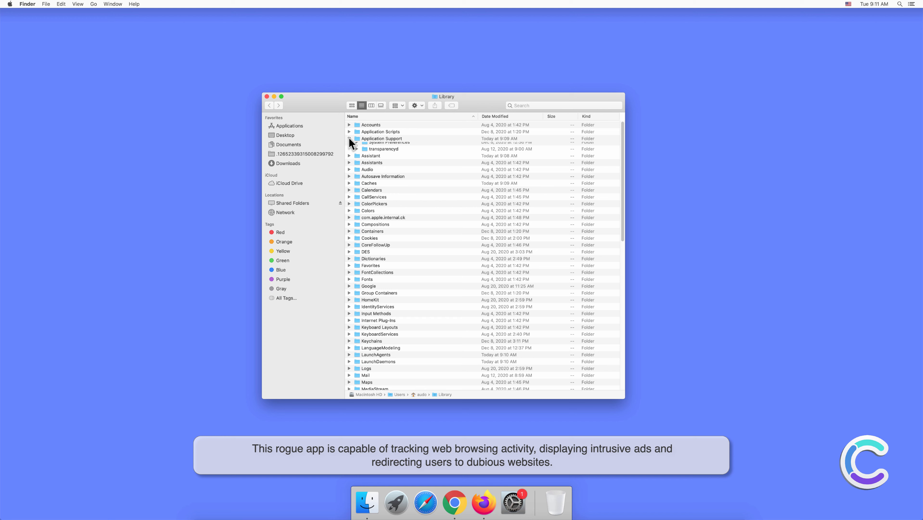
{"action": "left_click", "coordinate": [350, 139]}
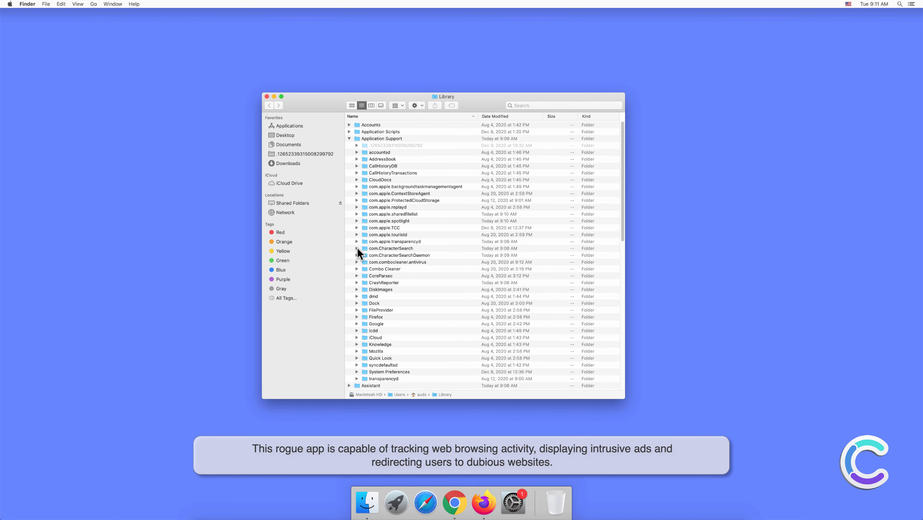
{"action": "left_click", "coordinate": [357, 248]}
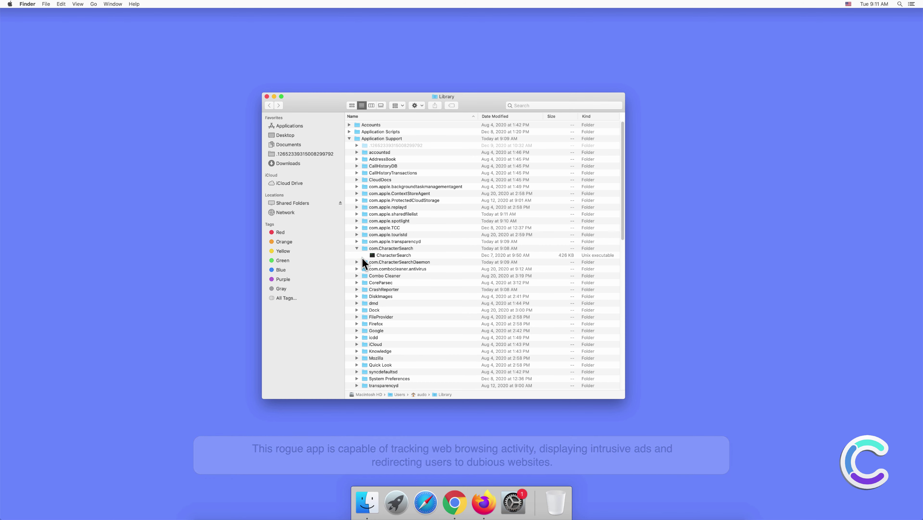
{"action": "left_click", "coordinate": [357, 261]}
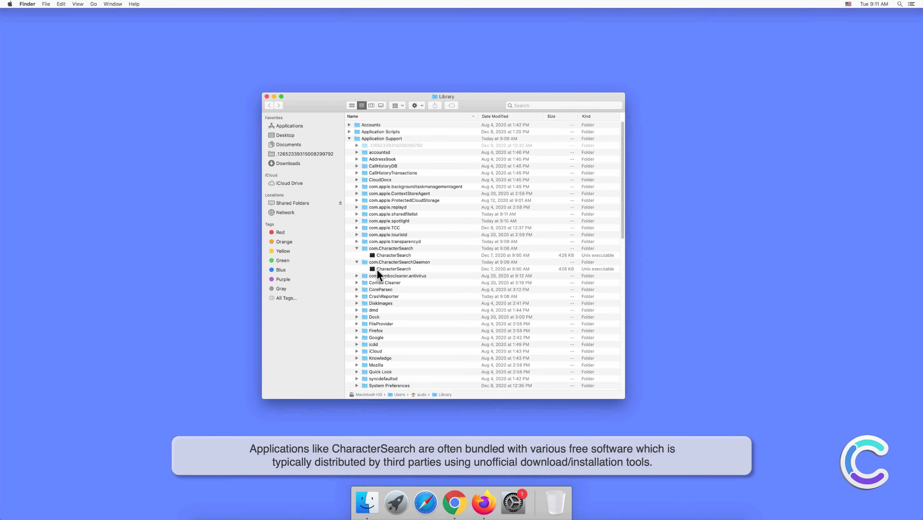
{"action": "mouse_move", "coordinate": [433, 273]}
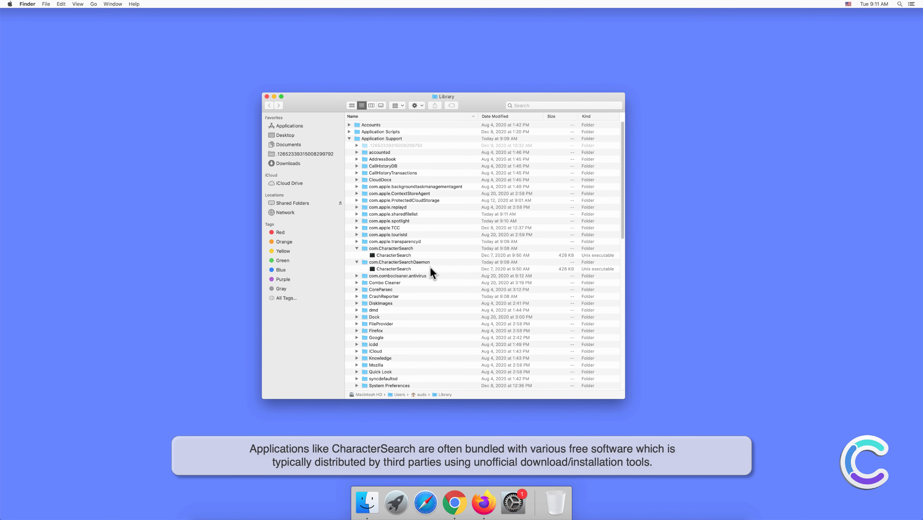
- Expand the LaunchAgents and LaunchDaemons folders to reveal the CharacterSearch plists
{"action": "scroll", "scroll_direction": "down", "scroll_amount": 3}
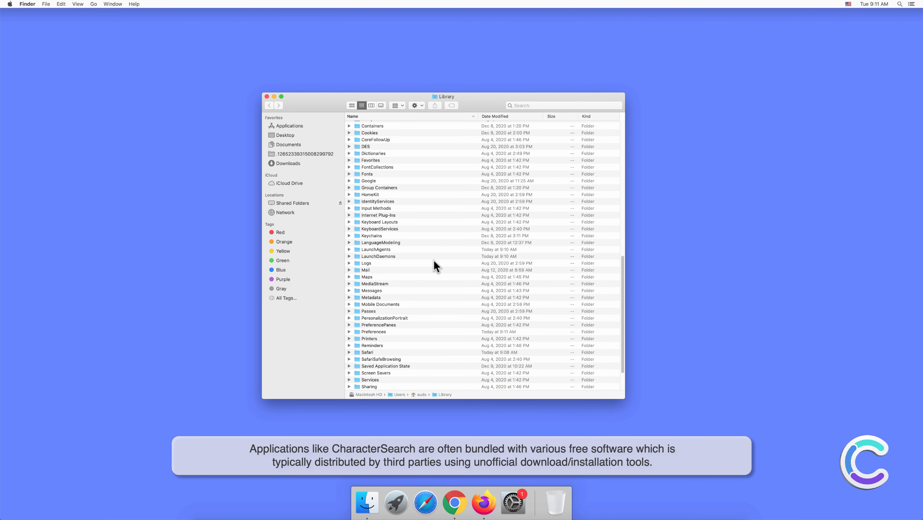
{"action": "left_click", "coordinate": [350, 250]}
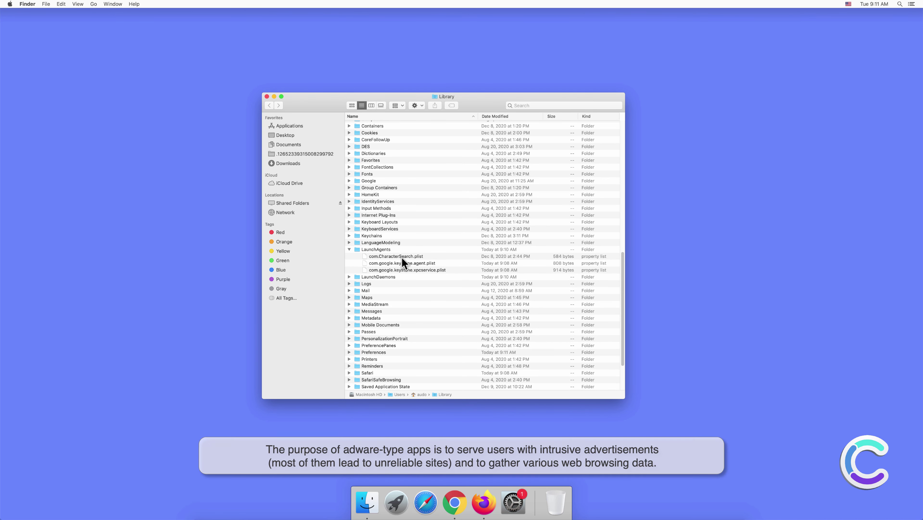
{"action": "left_click", "coordinate": [350, 277]}
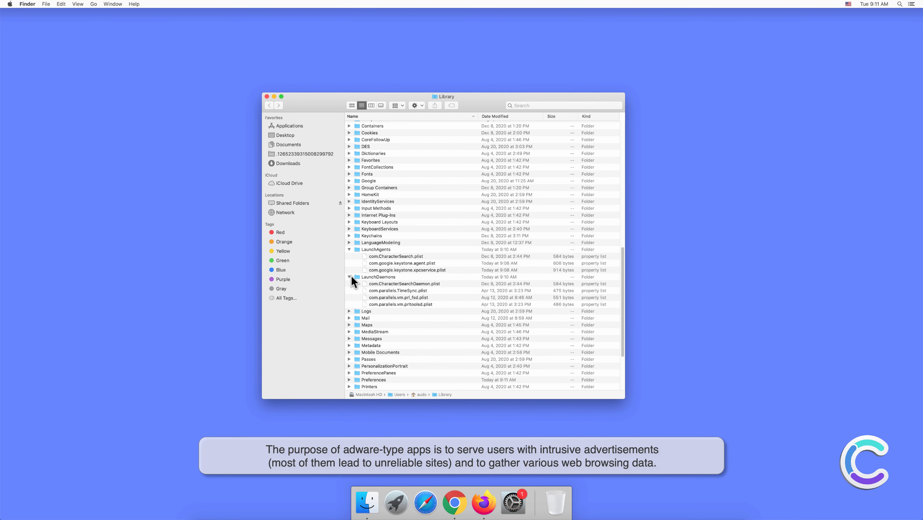
{"action": "mouse_move", "coordinate": [445, 291]}
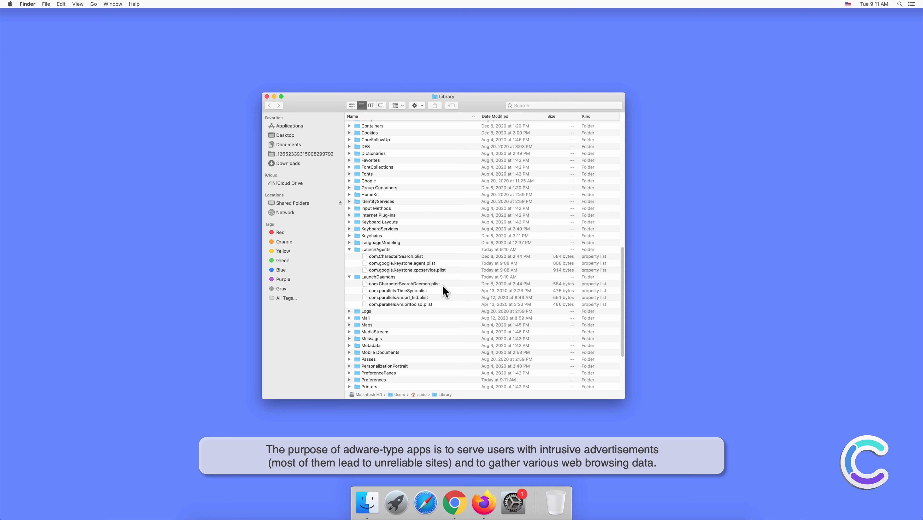
{"action": "mouse_move", "coordinate": [474, 289]}
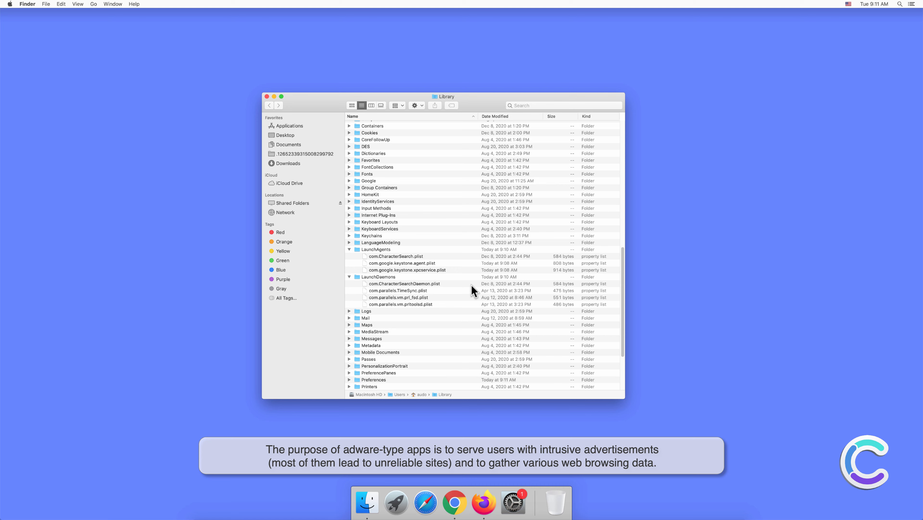
- Move com.CharacterSearchDaemon.plist and com.CharacterSearch.plist to the Trash
{"action": "right_click", "coordinate": [405, 284]}
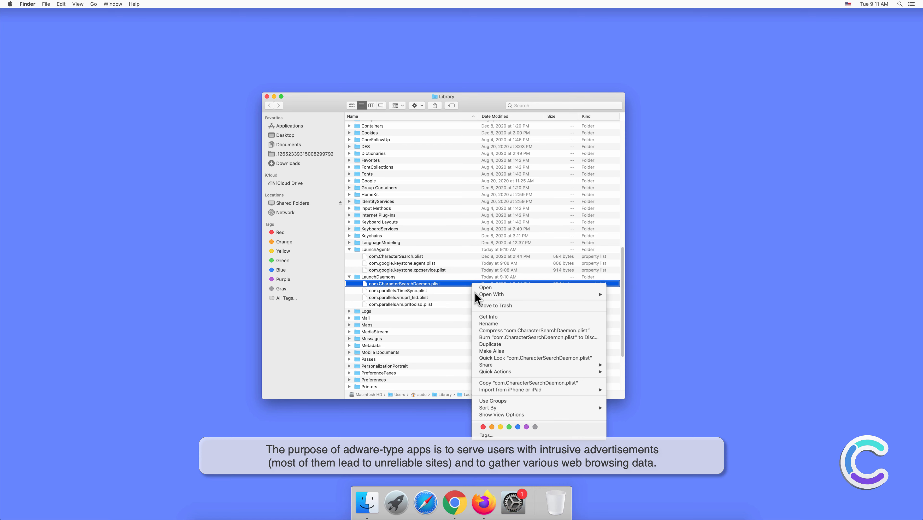
{"action": "left_click", "coordinate": [398, 283]}
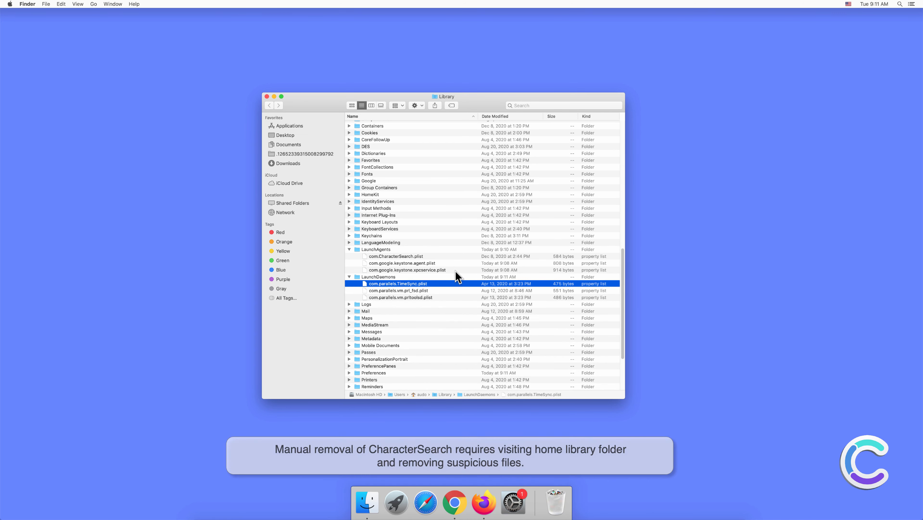
{"action": "right_click", "coordinate": [395, 256]}
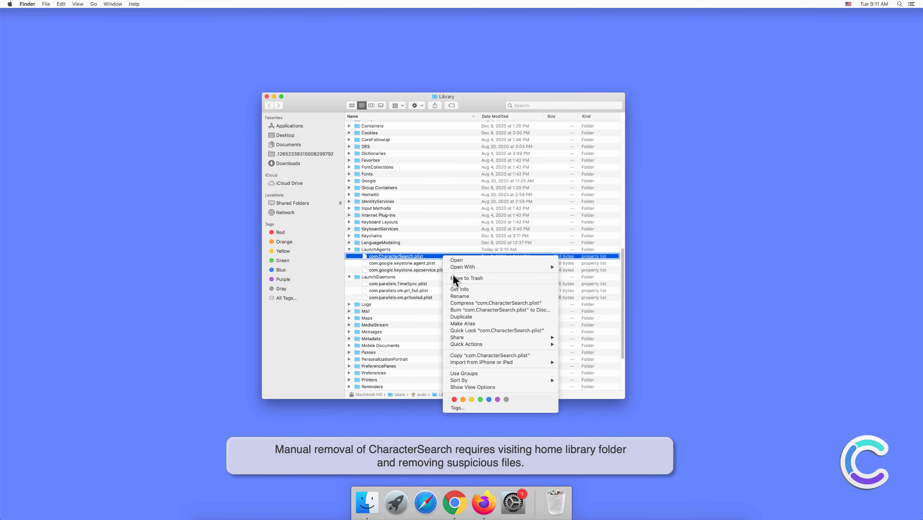
{"action": "left_click", "coordinate": [467, 278]}
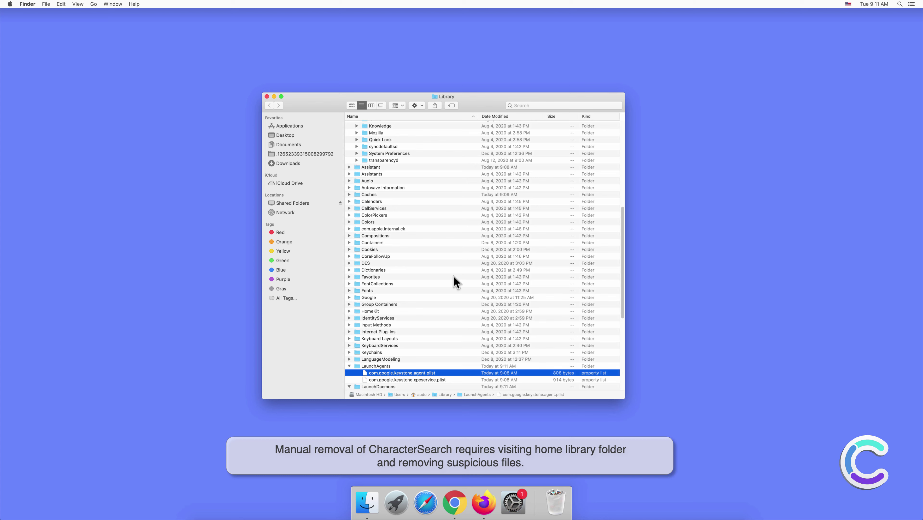
- Move the two CharacterSearch executables to the Trash and close the Library window
{"action": "scroll", "scroll_direction": "up", "scroll_amount": 3}
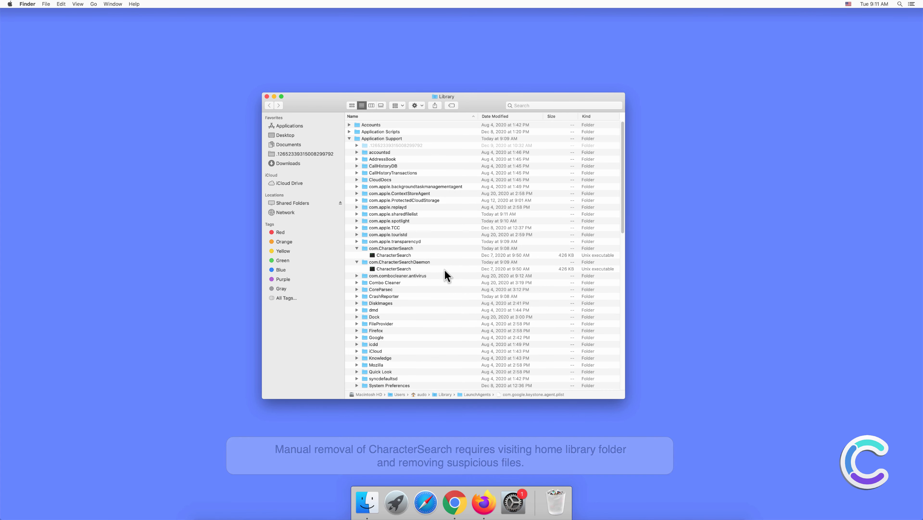
{"action": "right_click", "coordinate": [391, 268]}
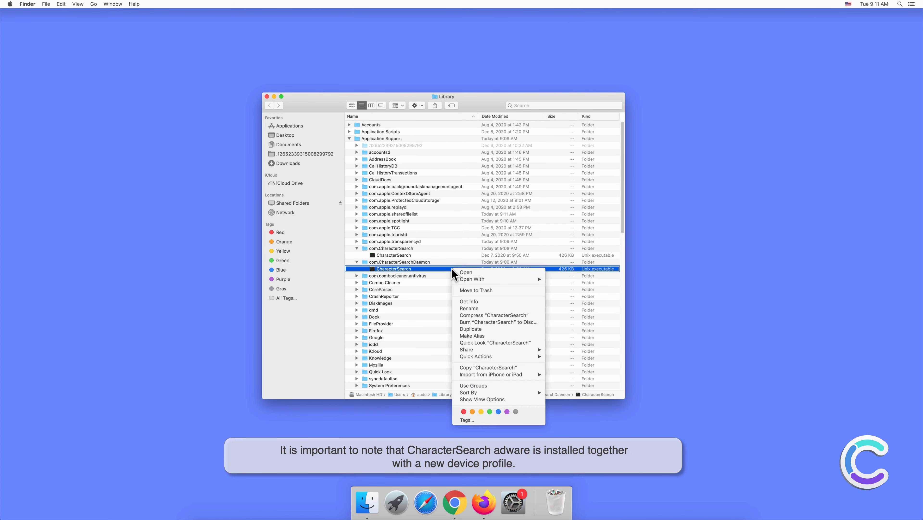
{"action": "left_click", "coordinate": [398, 275]}
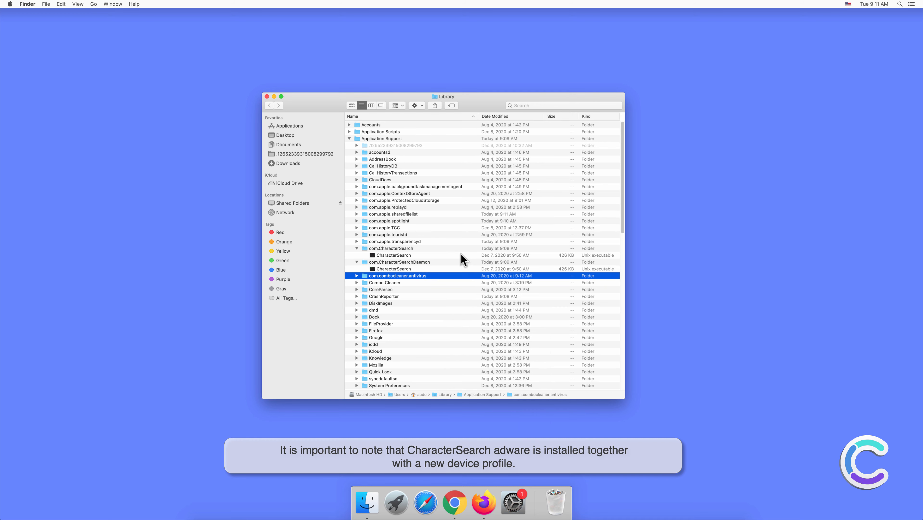
{"action": "right_click", "coordinate": [392, 254]}
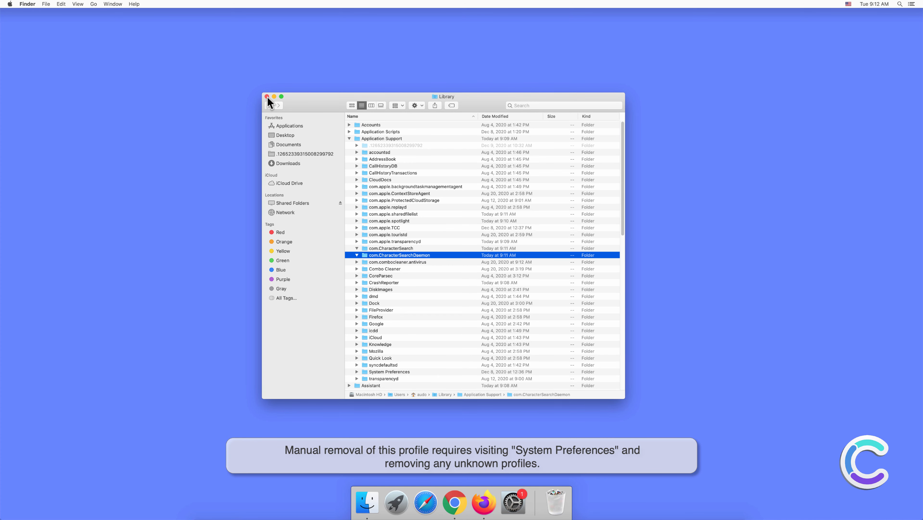
{"action": "left_click", "coordinate": [266, 97]}
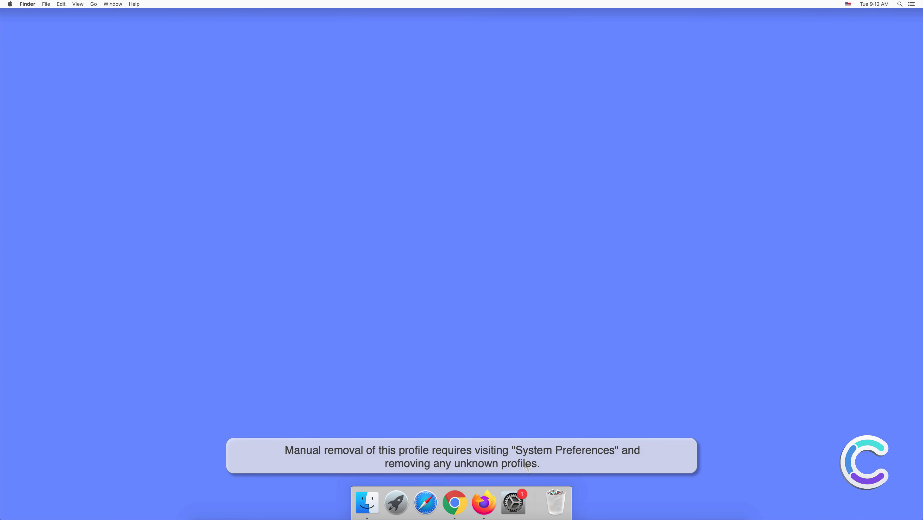
- Launch System Preferences and go into the Profiles pane
{"action": "left_click", "coordinate": [513, 502]}
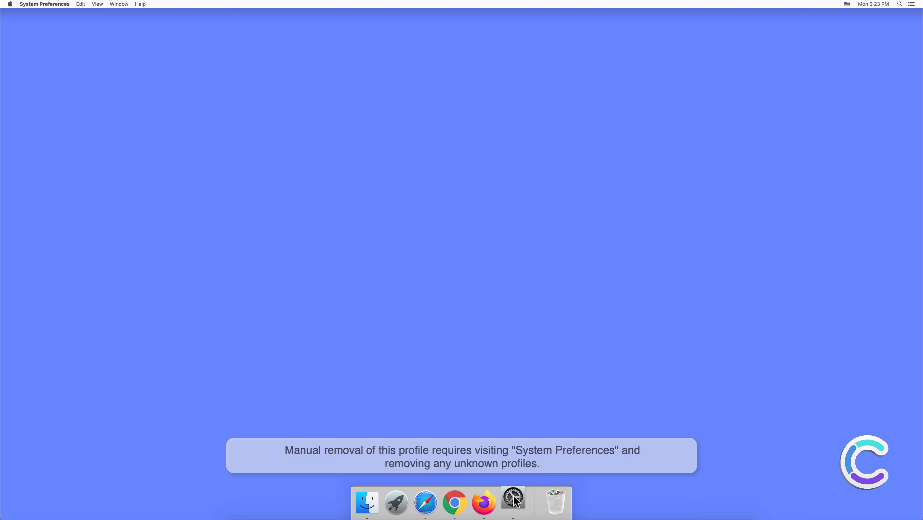
{"action": "left_click", "coordinate": [513, 502]}
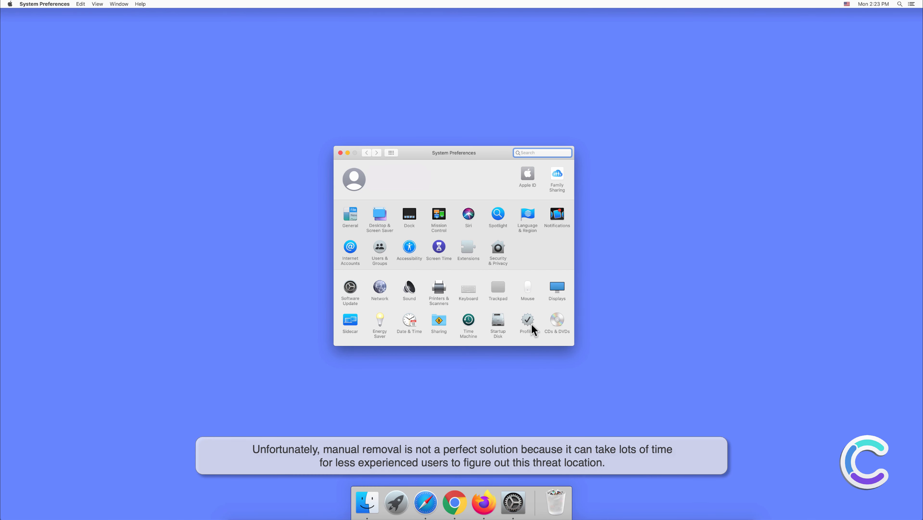
{"action": "left_click", "coordinate": [528, 321]}
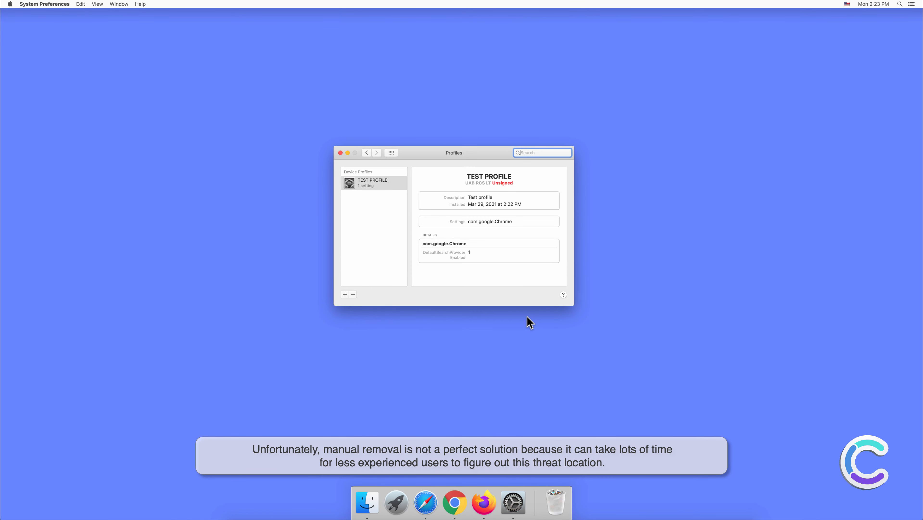
{"action": "mouse_move", "coordinate": [377, 294]}
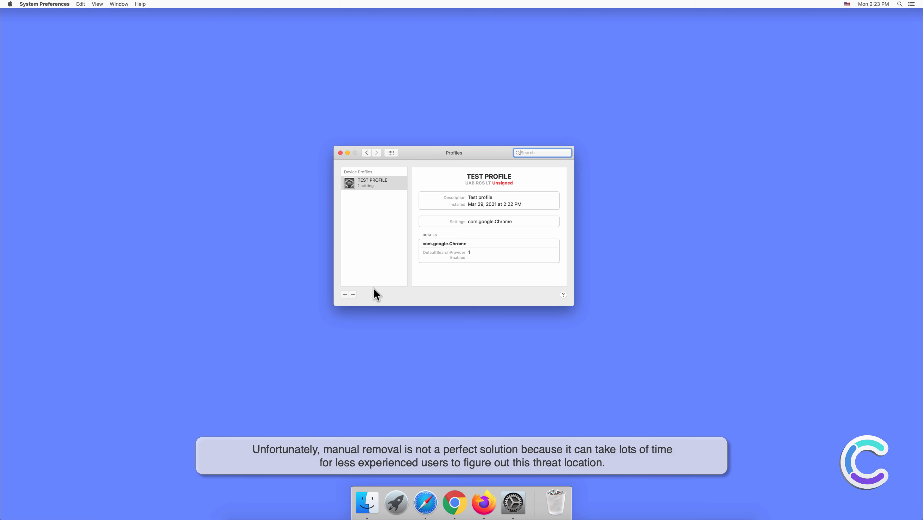
- Remove the TEST PROFILE, confirming and authorising with the password
{"action": "left_click", "coordinate": [353, 294]}
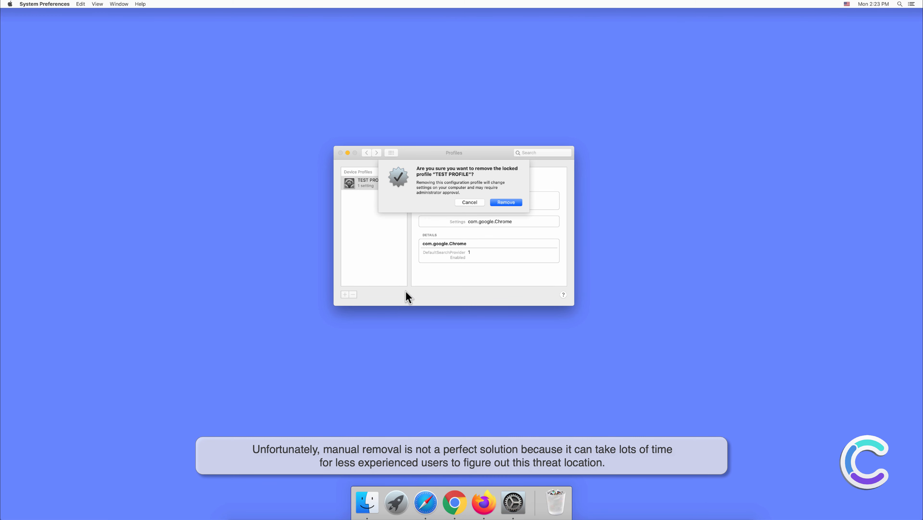
{"action": "left_click", "coordinate": [505, 202]}
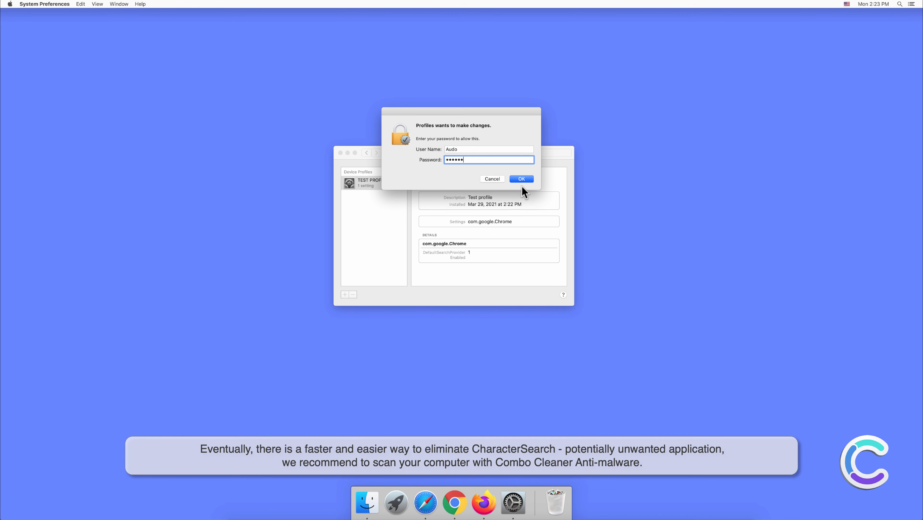
{"action": "left_click", "coordinate": [520, 179]}
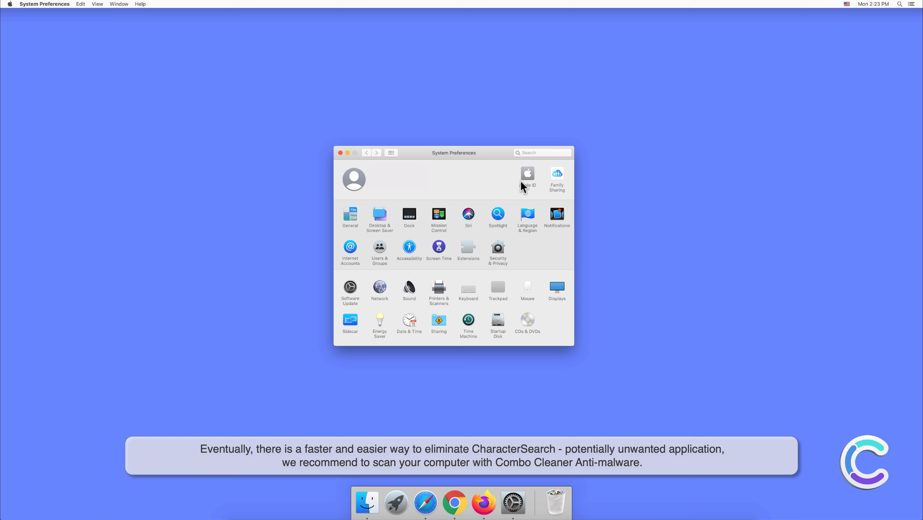
{"action": "mouse_move", "coordinate": [523, 294]}
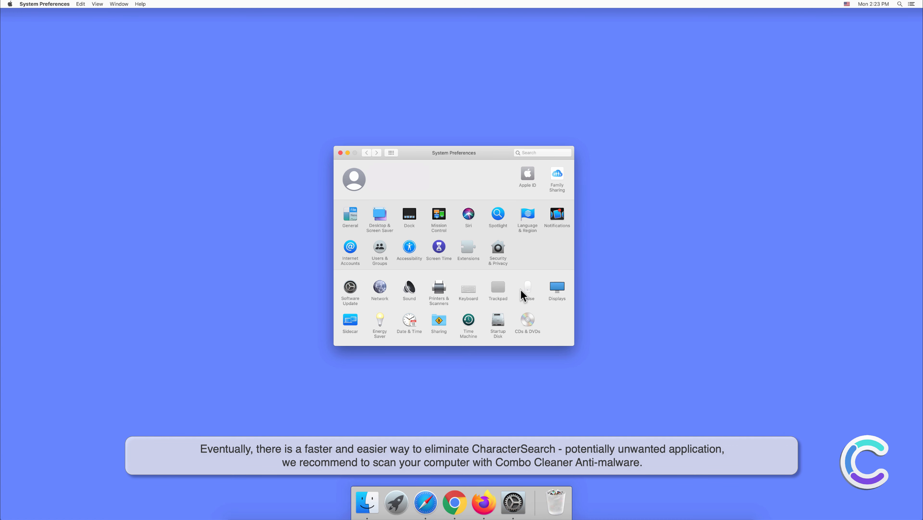
- Visit combocleaner.com in Safari, download combocleaner.dmg and pick it in the downloads list
{"action": "left_click", "coordinate": [340, 152]}
{"action": "type", "text": "www."}
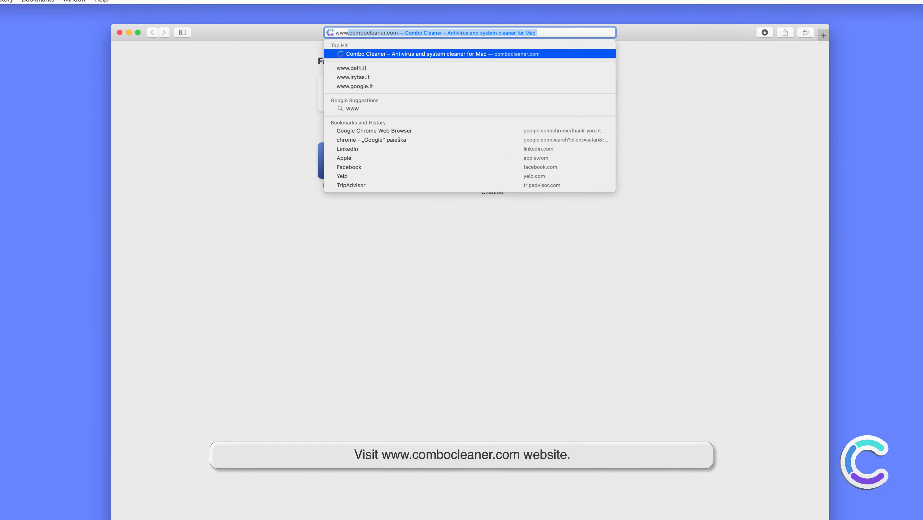
{"action": "type", "text": "combocleaner.com"}
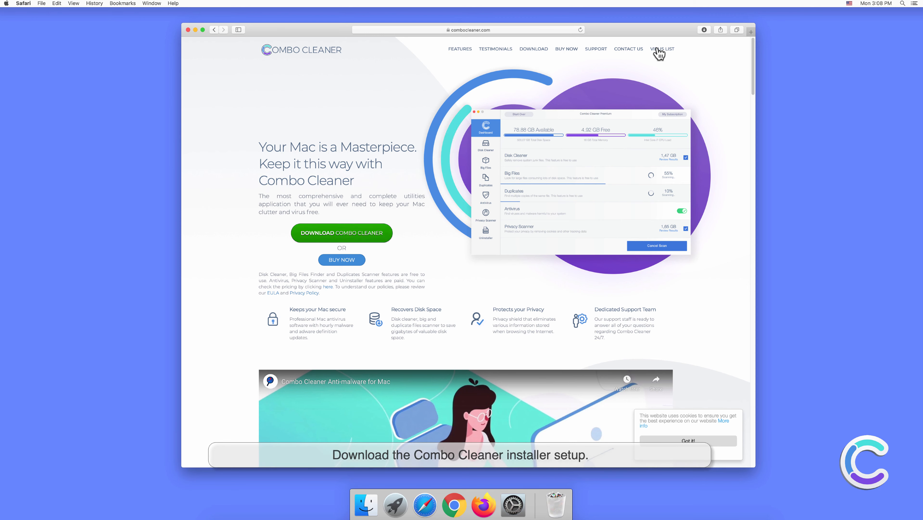
{"action": "left_click", "coordinate": [705, 29]}
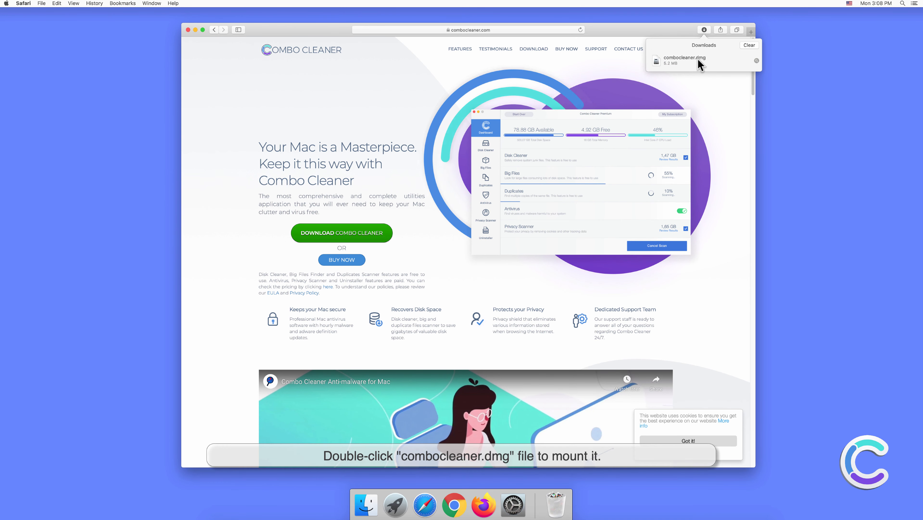
{"action": "left_click", "coordinate": [683, 60]}
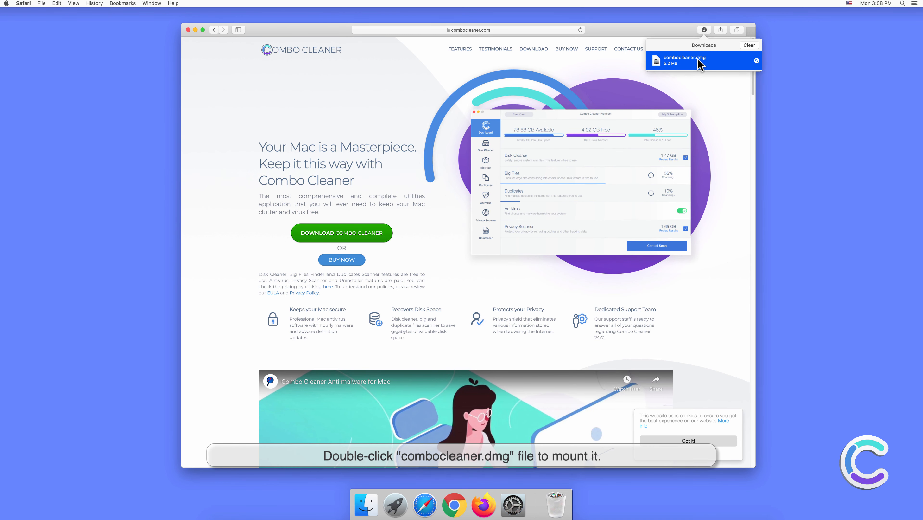
- Mount combocleaner.dmg as the Combo Cleaner volume and close the installer window
{"action": "double_click", "coordinate": [684, 59]}
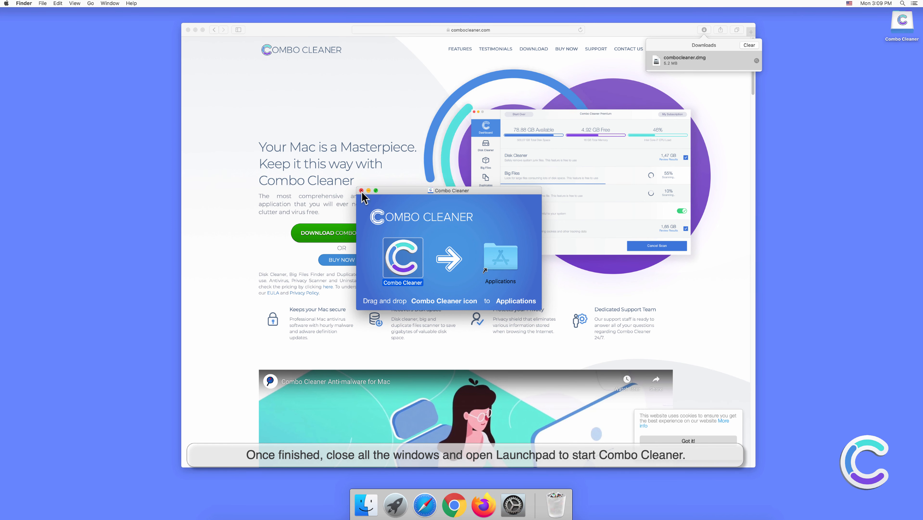
{"action": "left_click", "coordinate": [361, 190]}
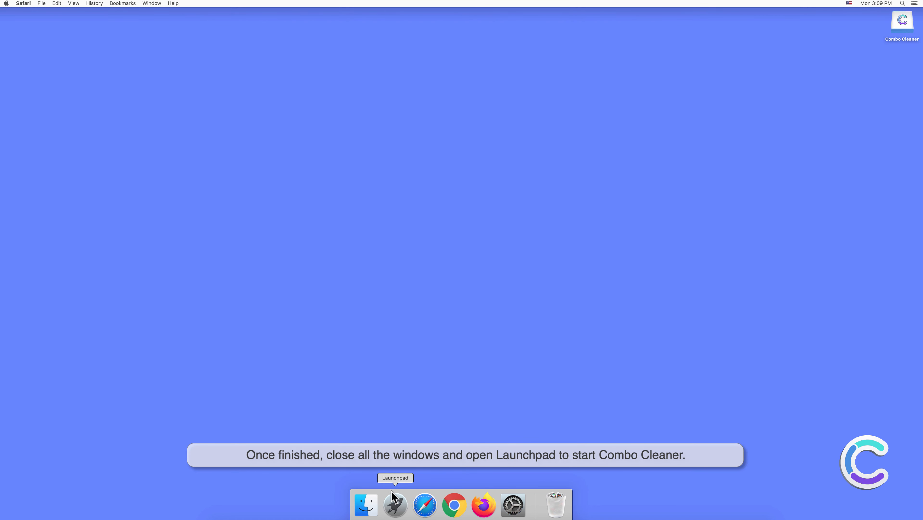
- Start Combo Cleaner from Launchpad and allow the downloaded app to open
{"action": "left_click", "coordinate": [395, 505]}
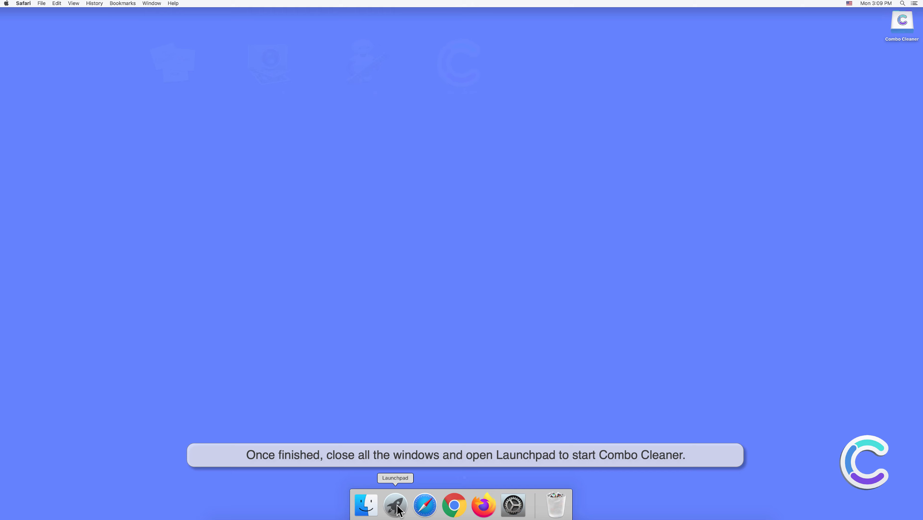
{"action": "left_click", "coordinate": [395, 505]}
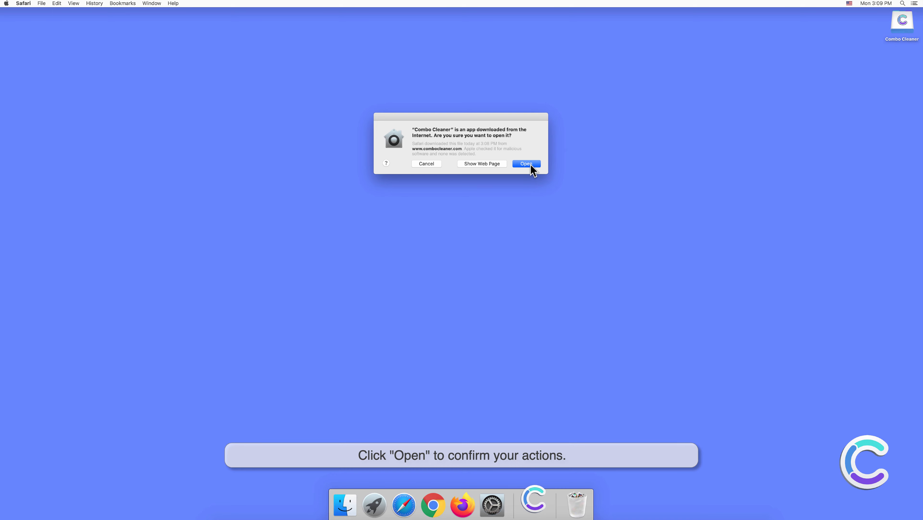
{"action": "left_click", "coordinate": [526, 163]}
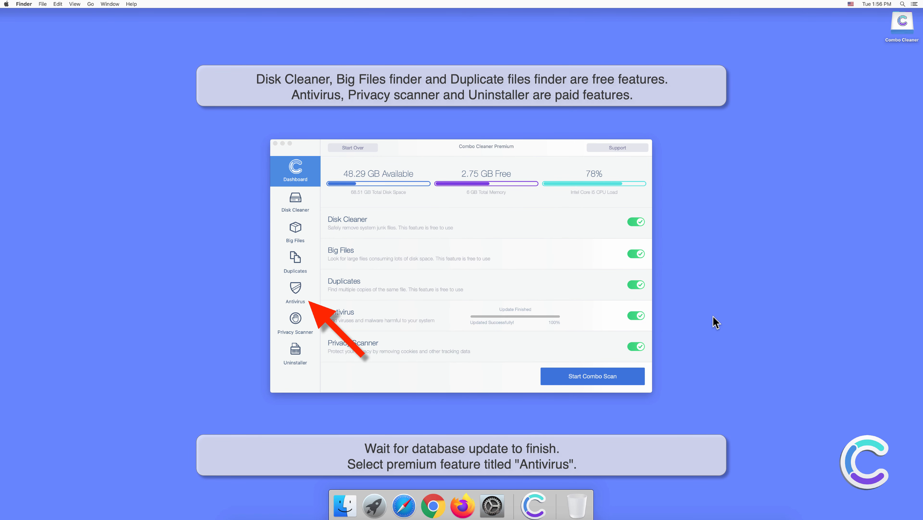
- Run a Full Scan in the Antivirus section to detect adware threats
{"action": "left_click", "coordinate": [295, 293]}
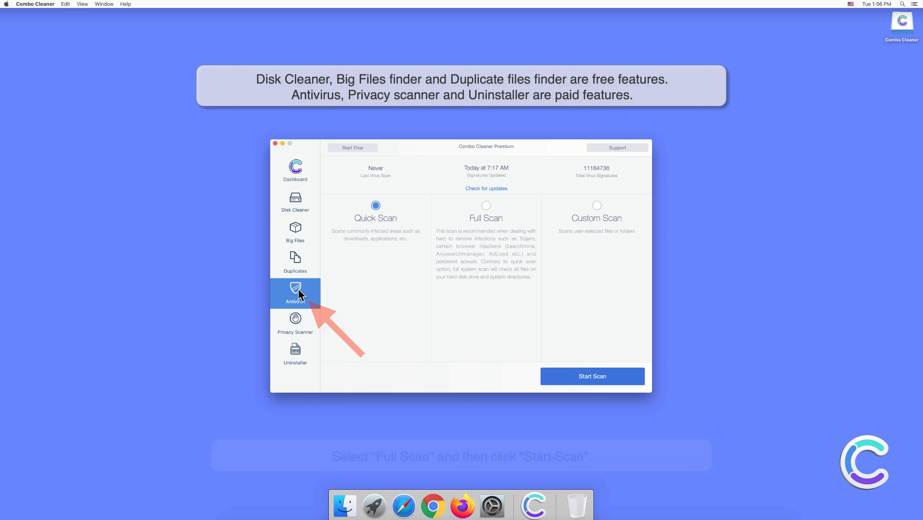
{"action": "left_click", "coordinate": [486, 205]}
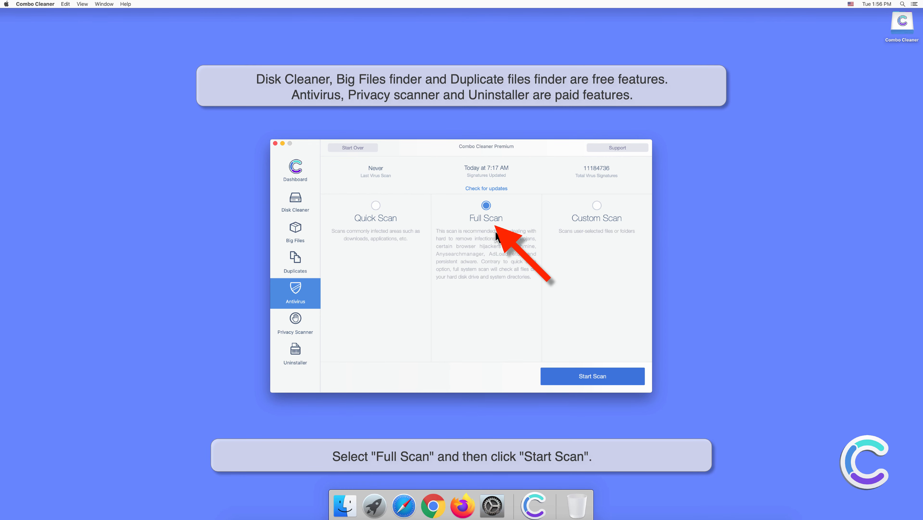
{"action": "left_click", "coordinate": [592, 376]}
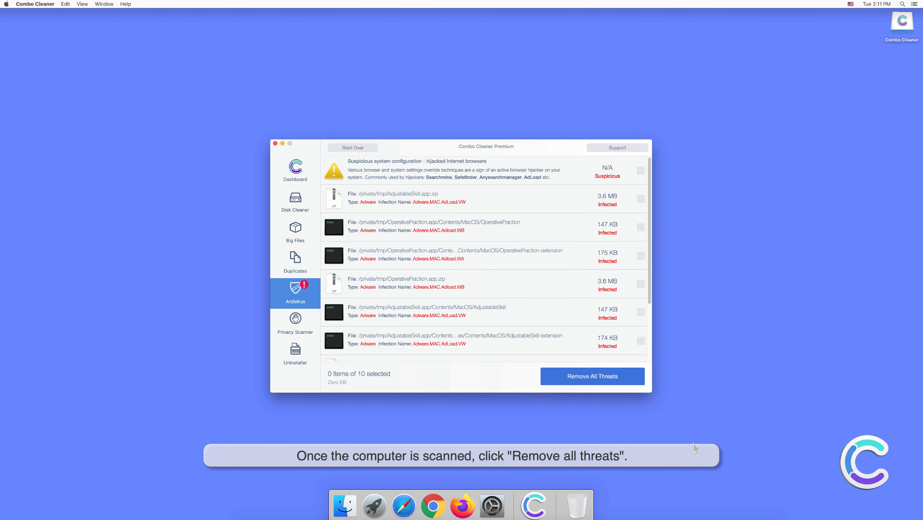
- Remove all detected threats, authorise with the password and restart the Mac now
{"action": "left_click", "coordinate": [592, 376]}
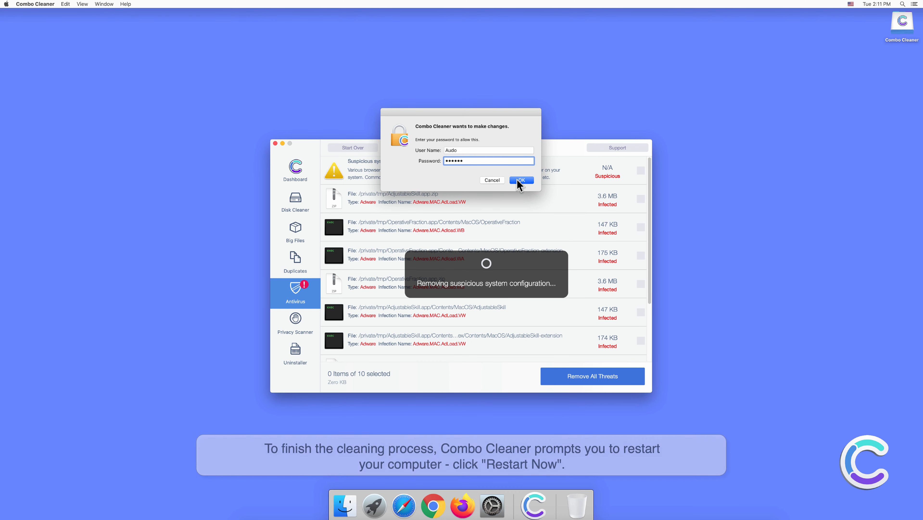
{"action": "left_click", "coordinate": [521, 180]}
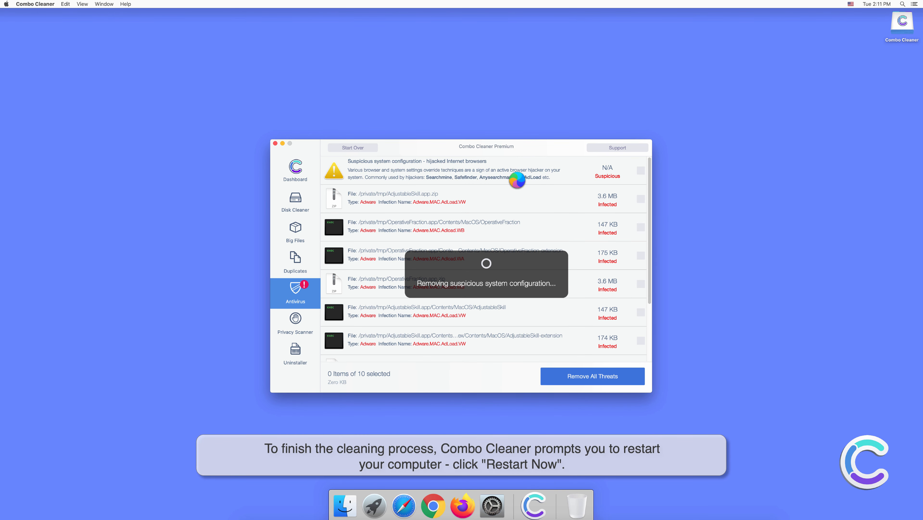
{"action": "left_click", "coordinate": [592, 376]}
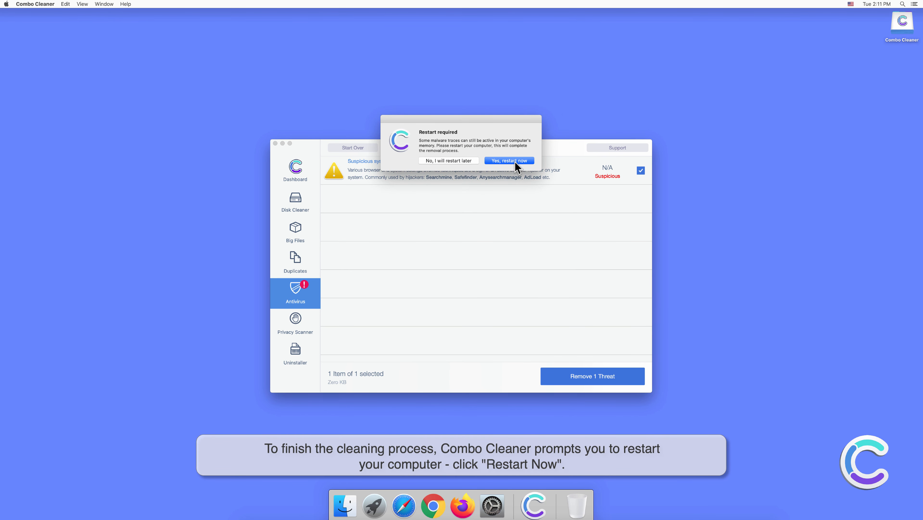
{"action": "left_click", "coordinate": [509, 160]}
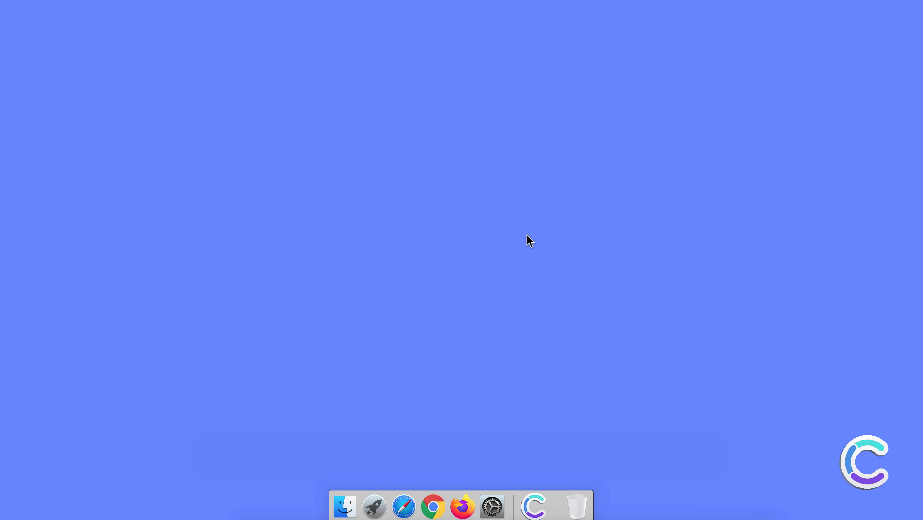
{"action": "left_click", "coordinate": [403, 507]}
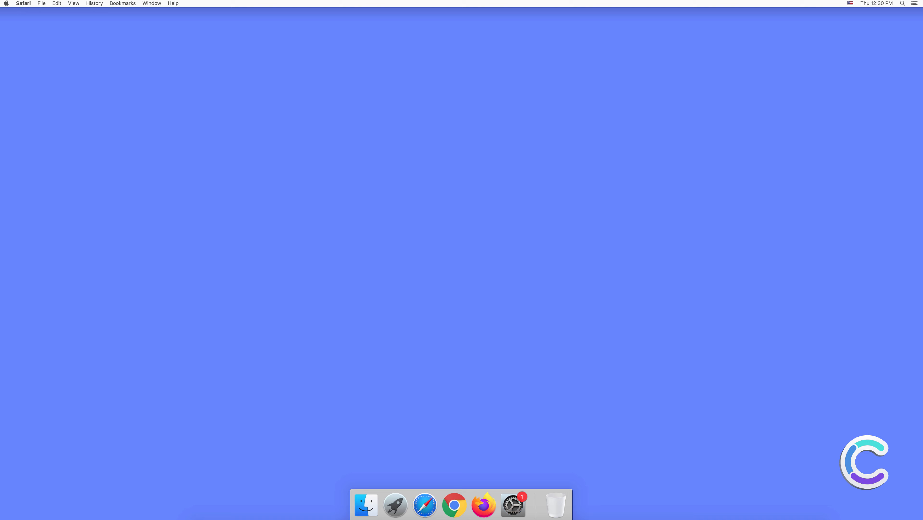